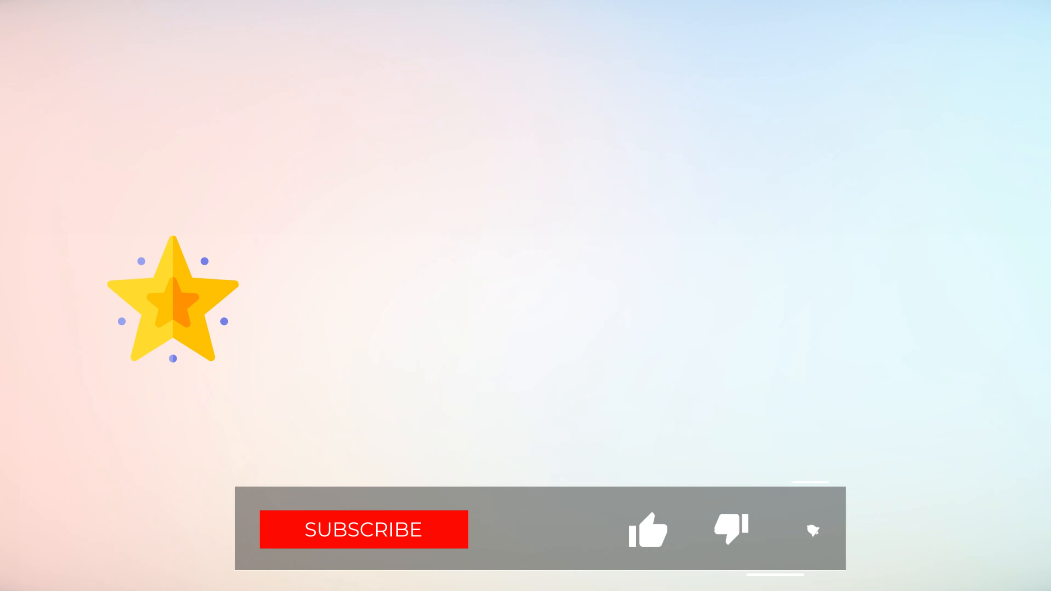
{"action": "left_click", "coordinate": [364, 528]}
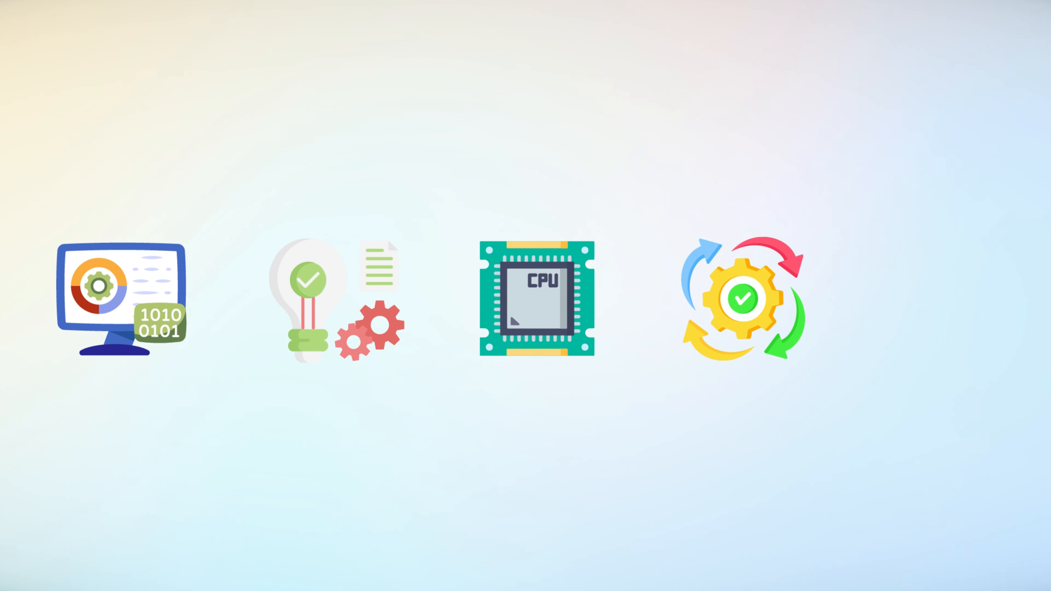
{"action": "left_click", "coordinate": [972, 308]}
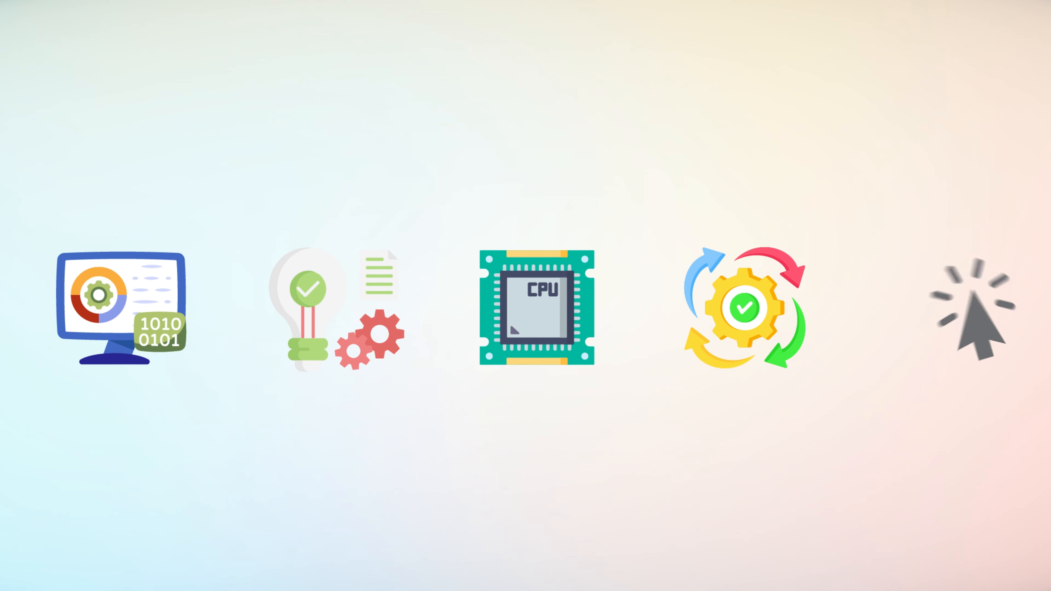